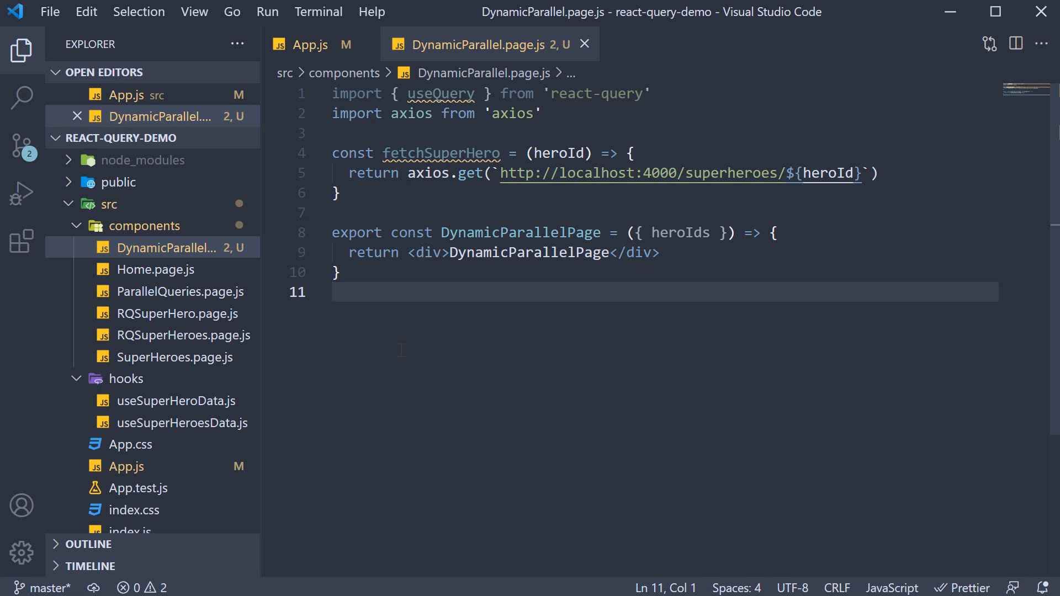
mouse_move(405, 351)
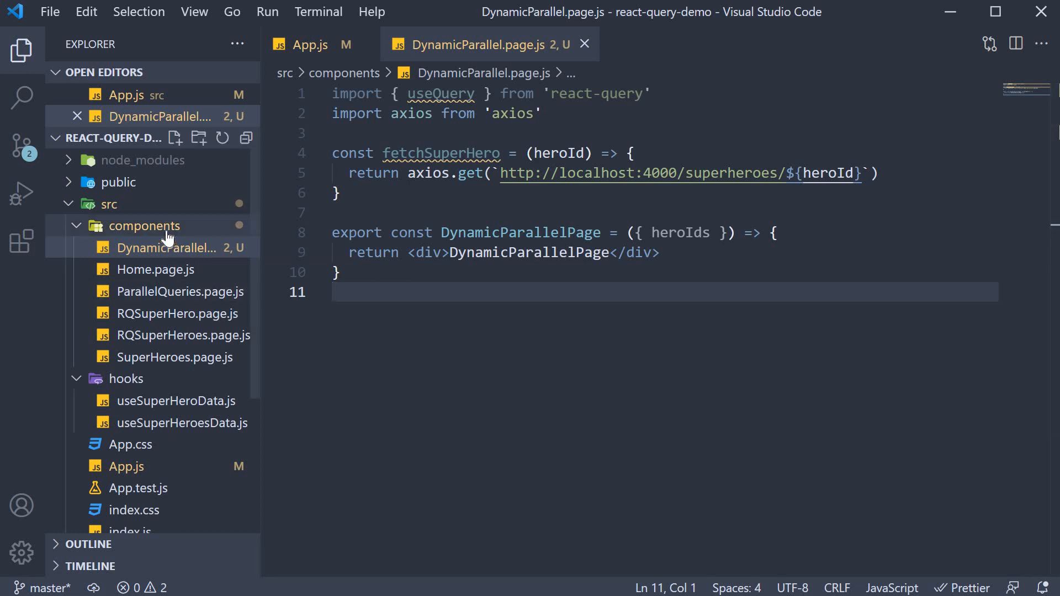
mouse_move(164, 248)
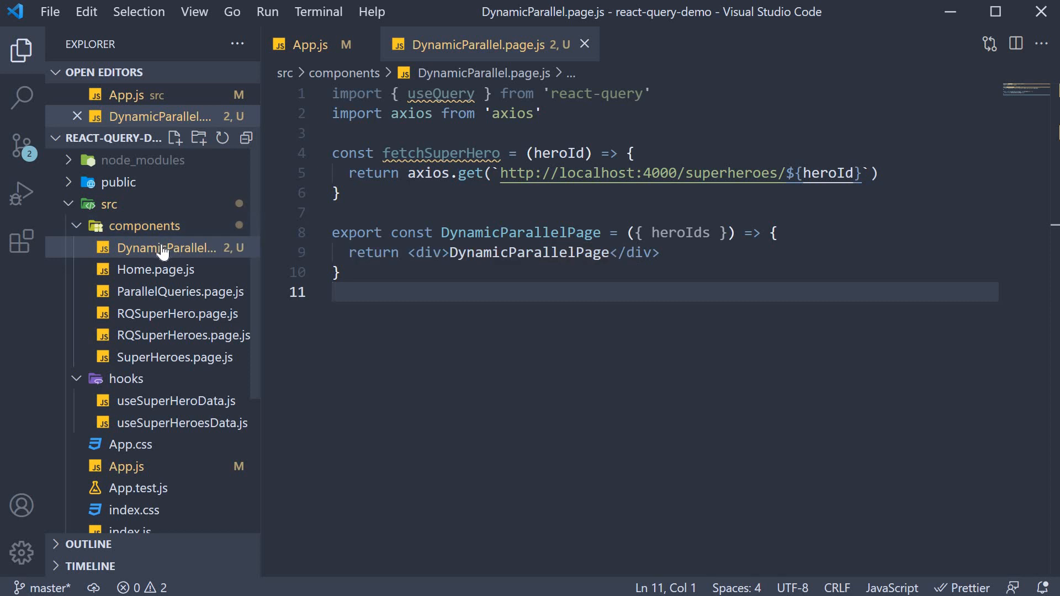
mouse_move(172, 248)
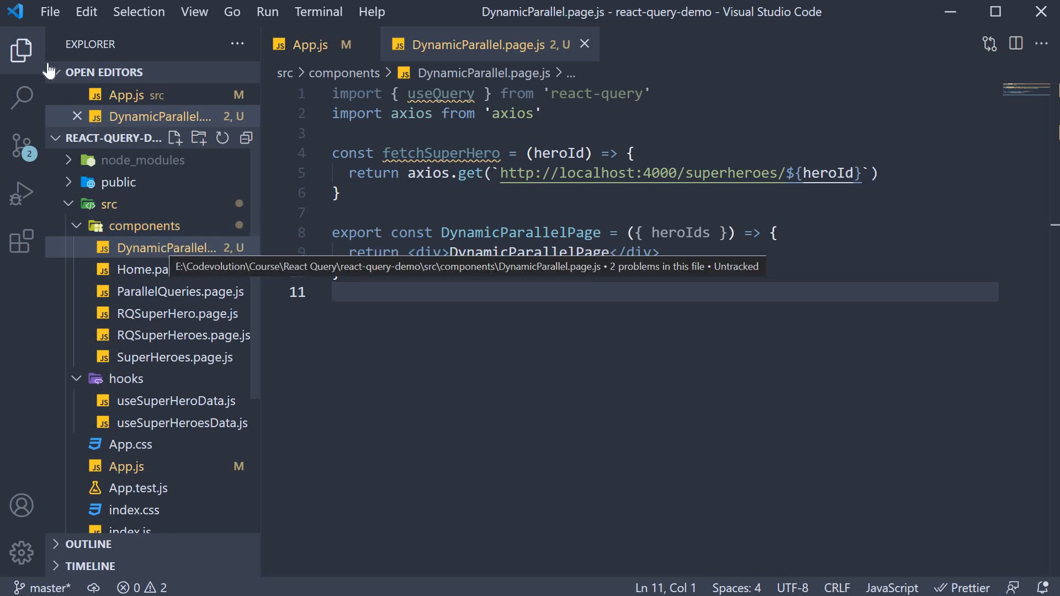
Hide the file tree to widen DynamicParallel.page.js and highlight the heroIds prop.
click(21, 51)
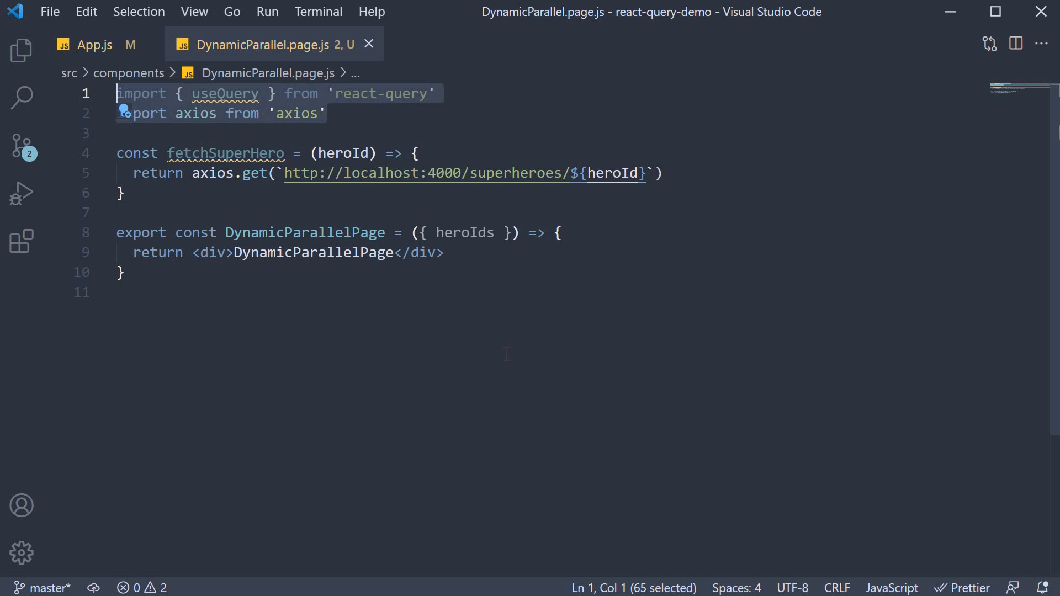
mouse_move(440, 436)
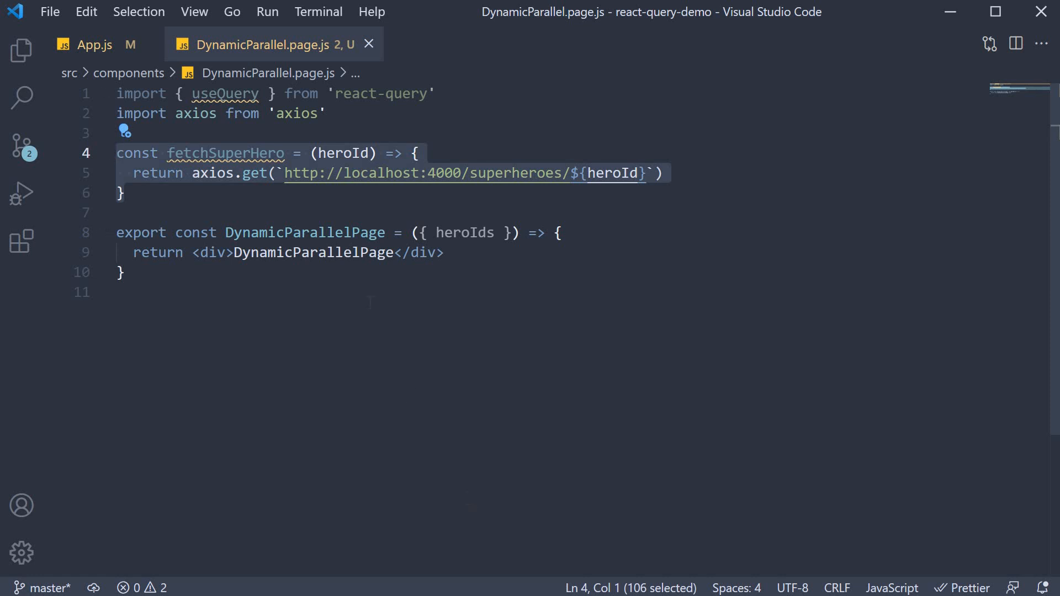
double_click(342, 153)
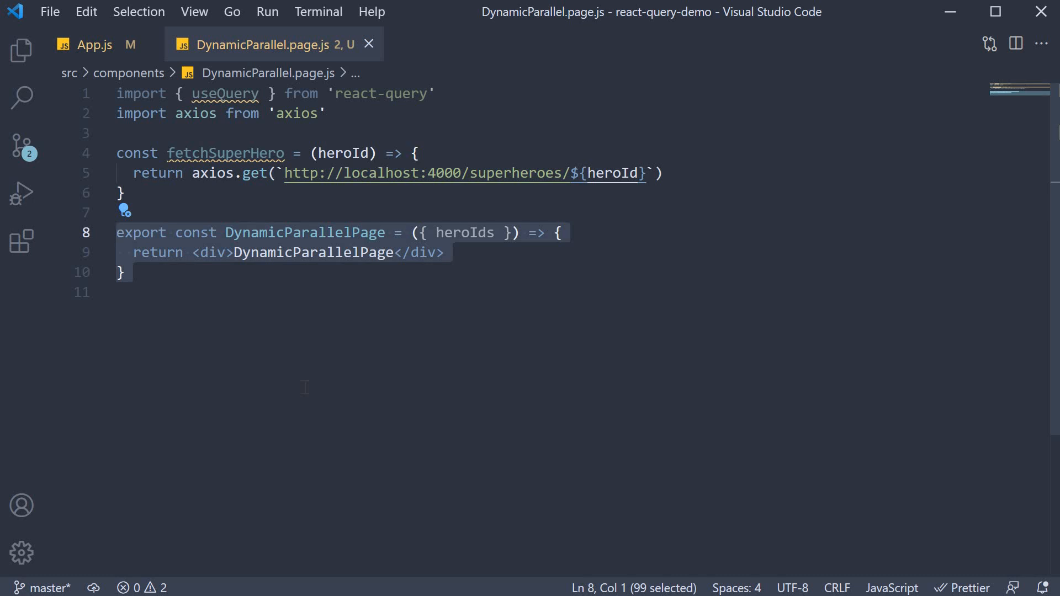
click(469, 232)
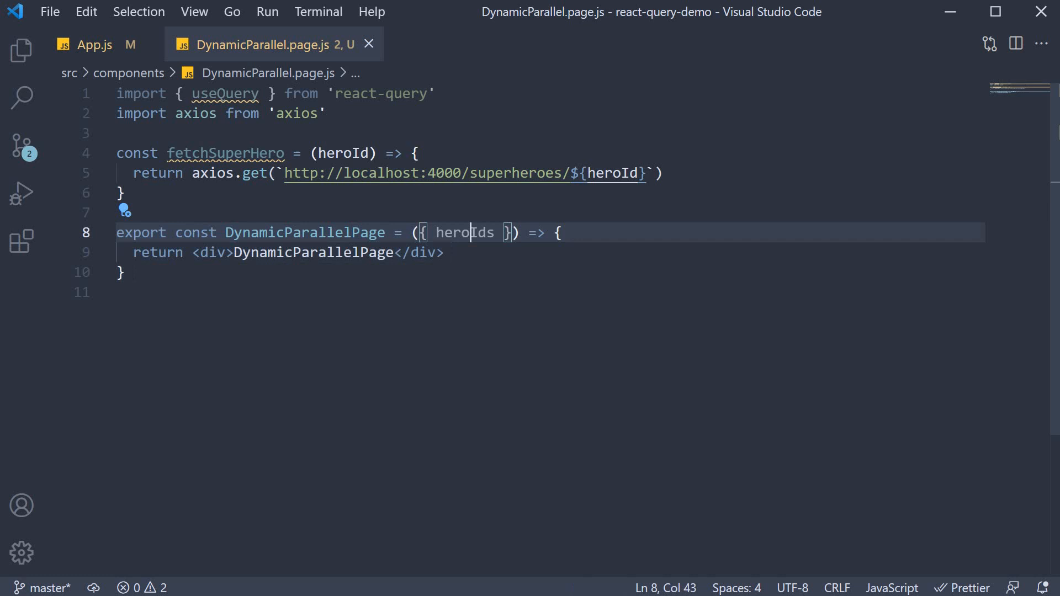
double_click(465, 232)
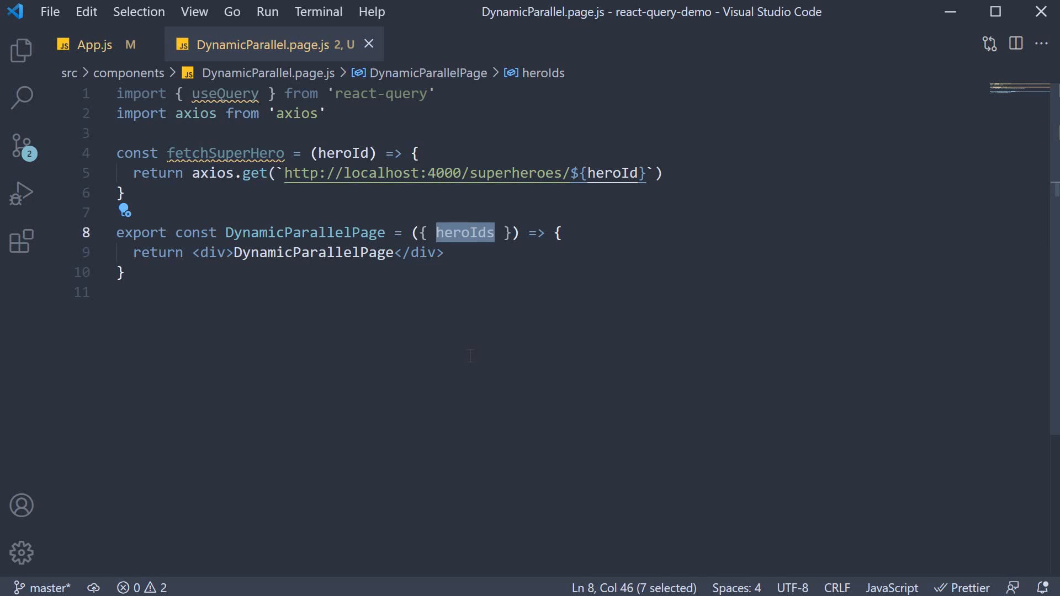
mouse_move(94, 45)
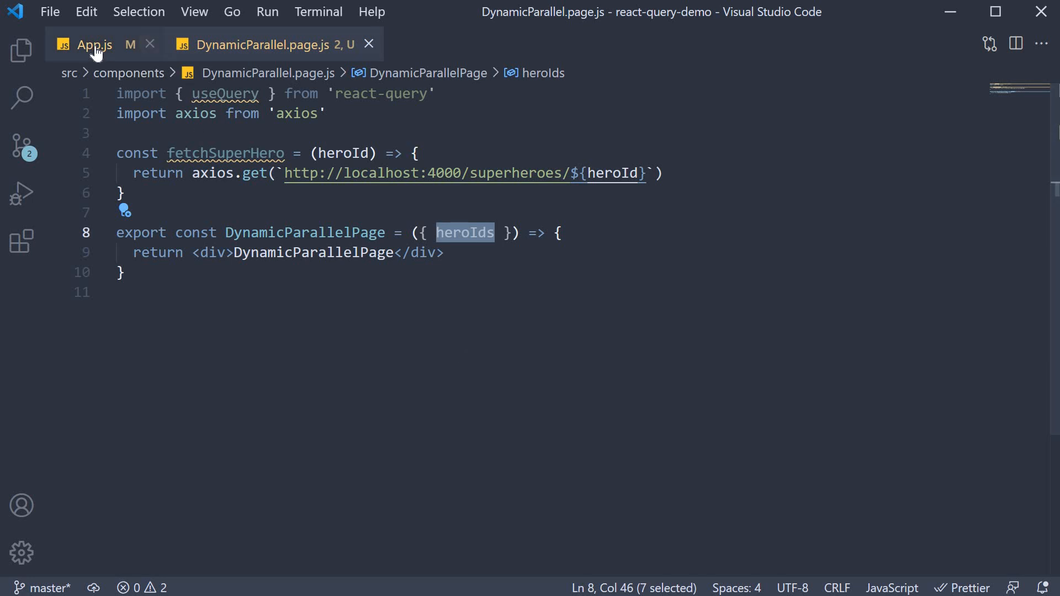
click(94, 45)
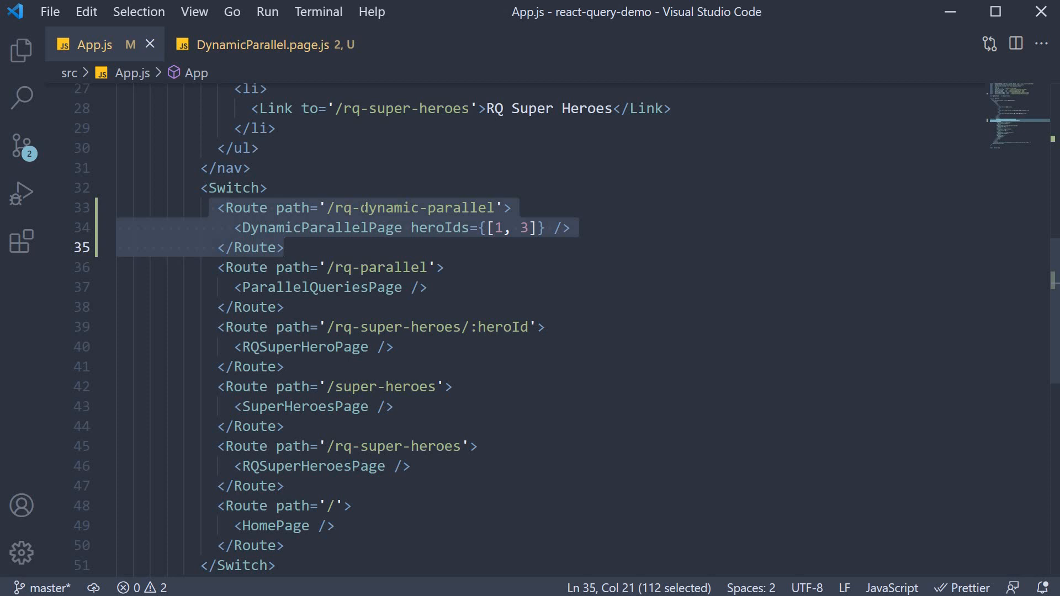
mouse_move(318, 228)
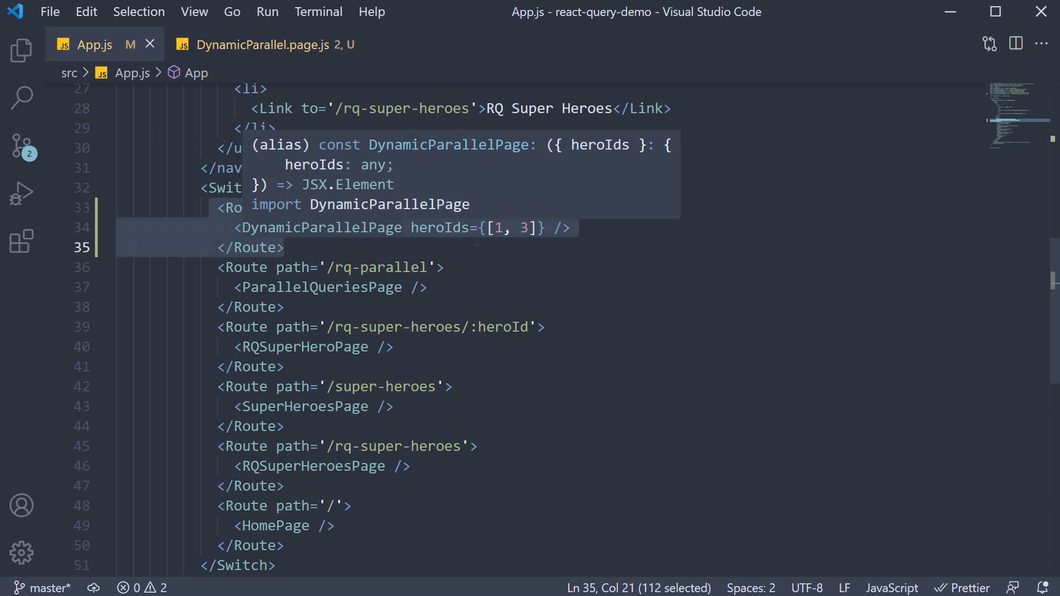
double_click(440, 228)
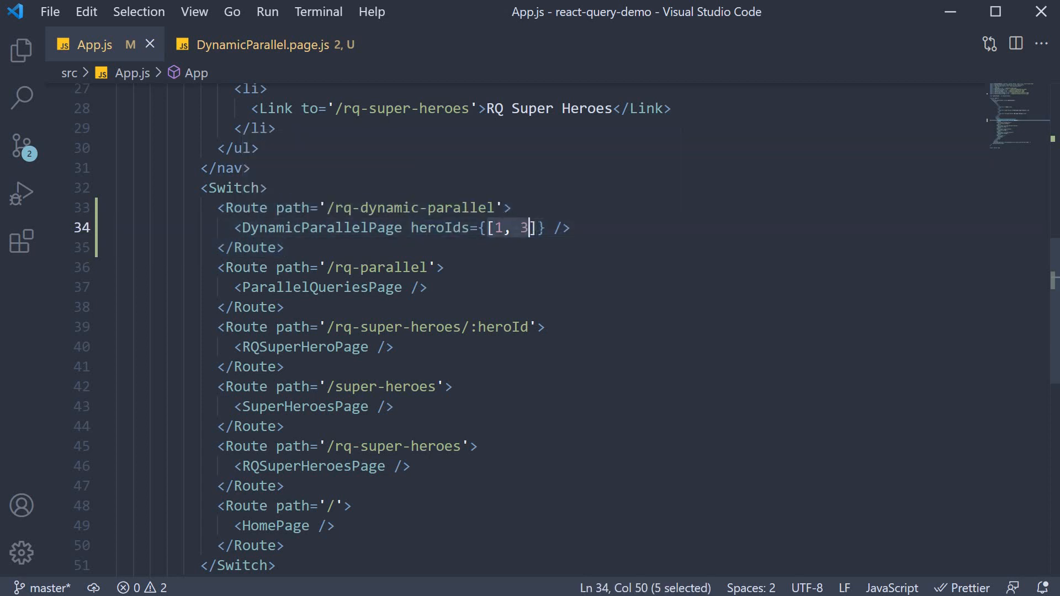
key(shift+right)
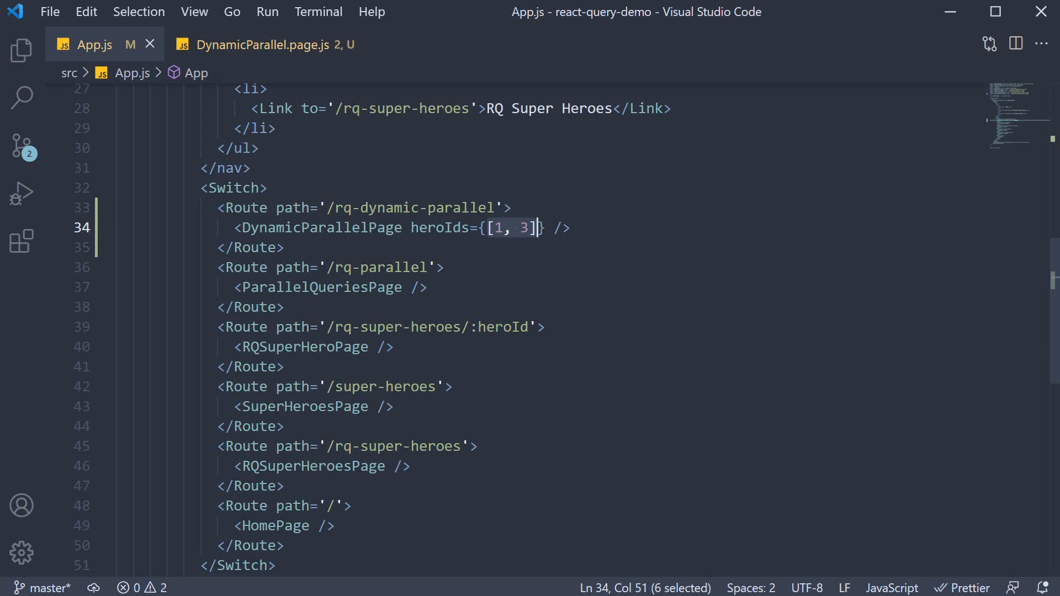
click(271, 247)
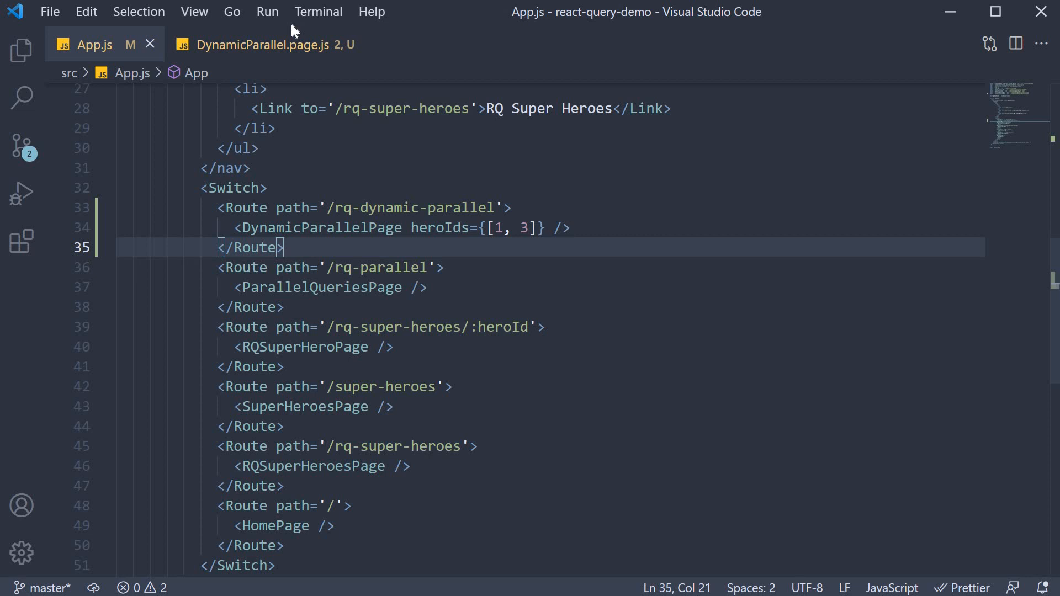
click(264, 44)
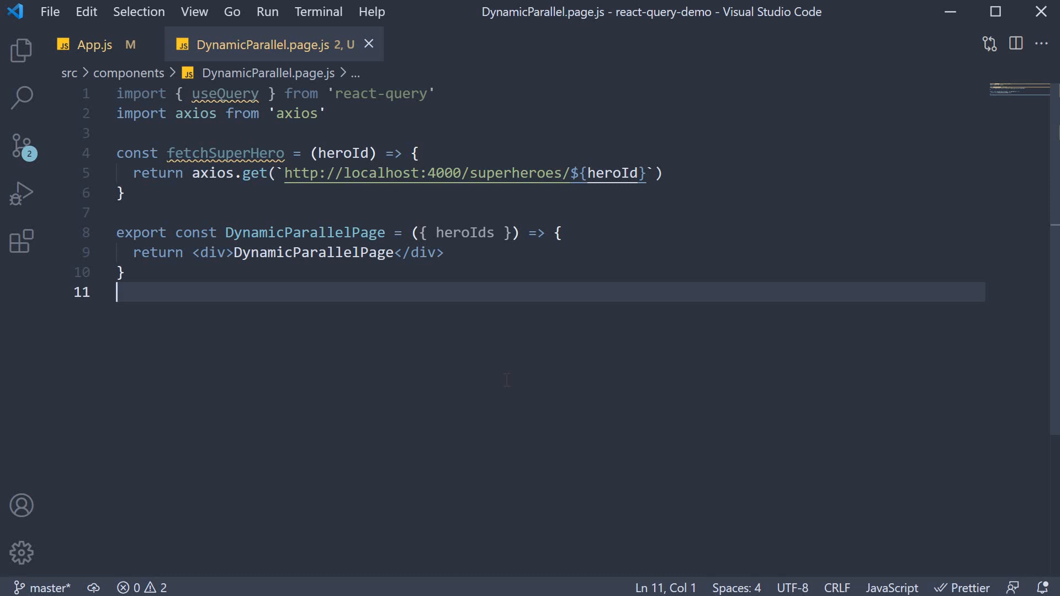
click(477, 45)
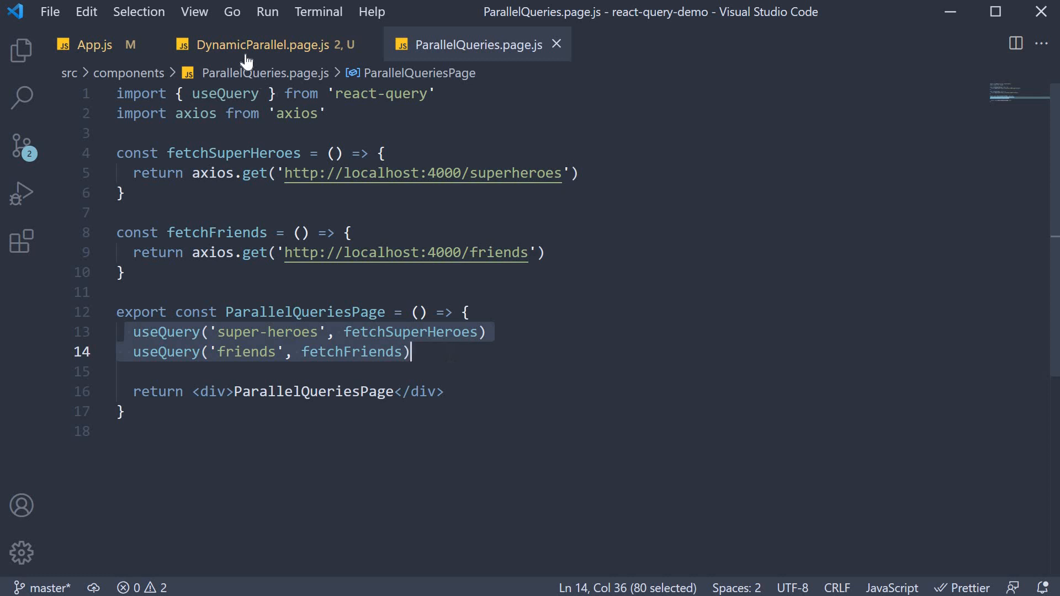
click(256, 45)
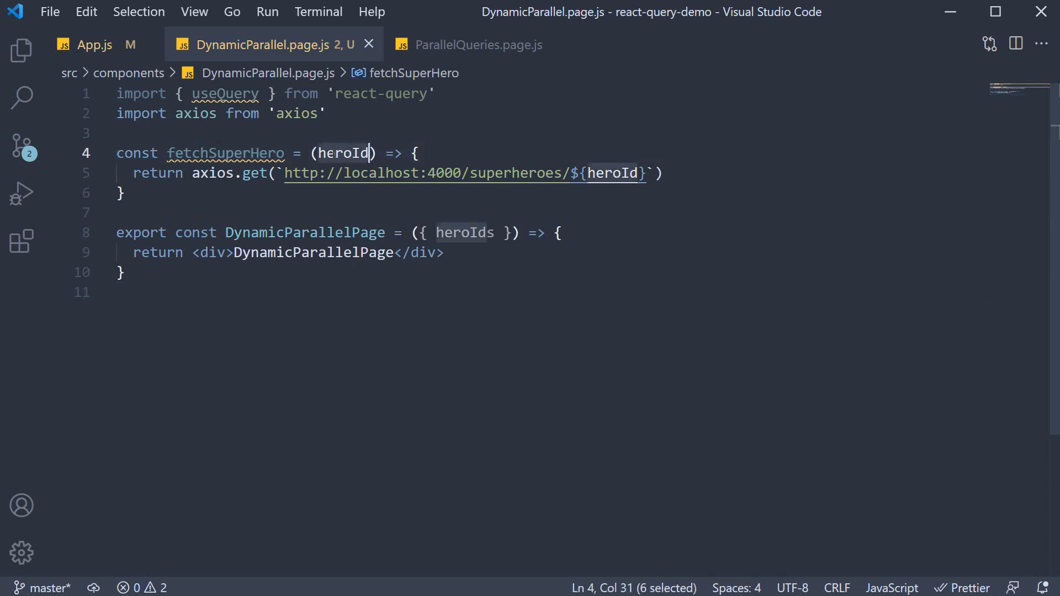
double_click(343, 153)
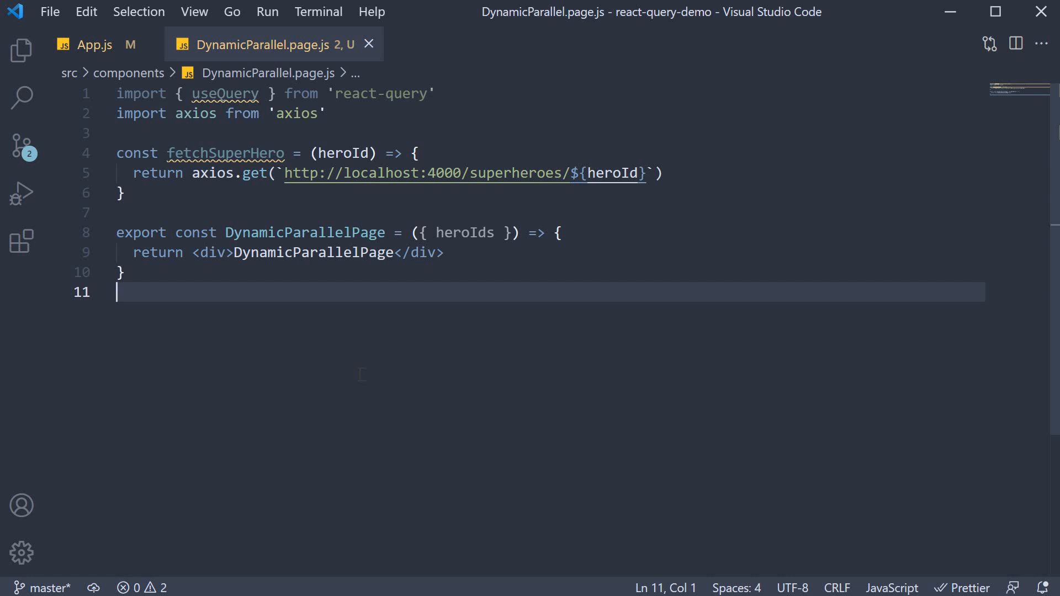
double_click(225, 93)
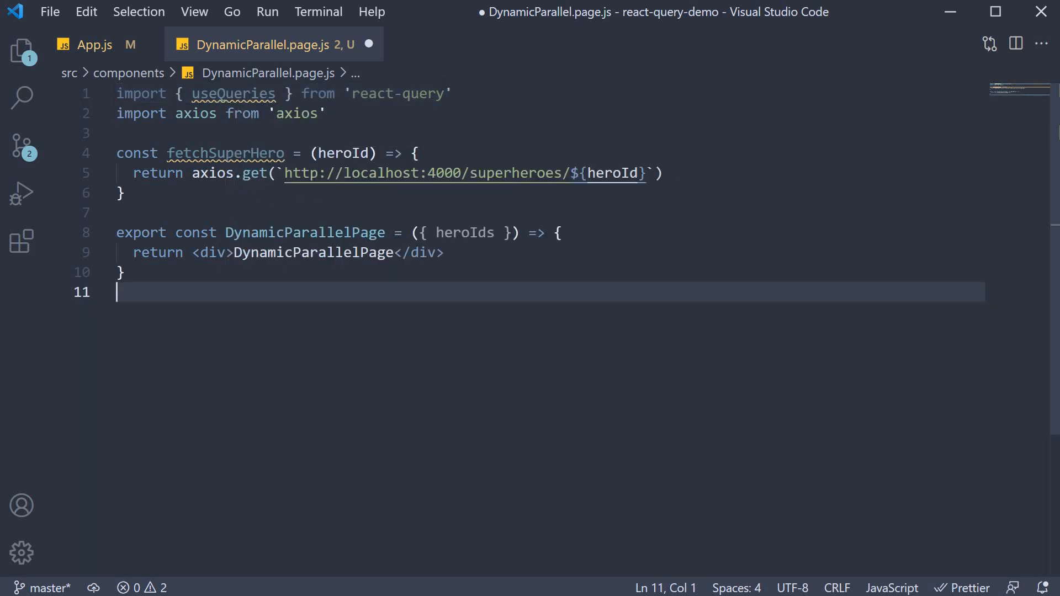
Add a useQueries call mapping heroIds to returned objects.
key(Enter)
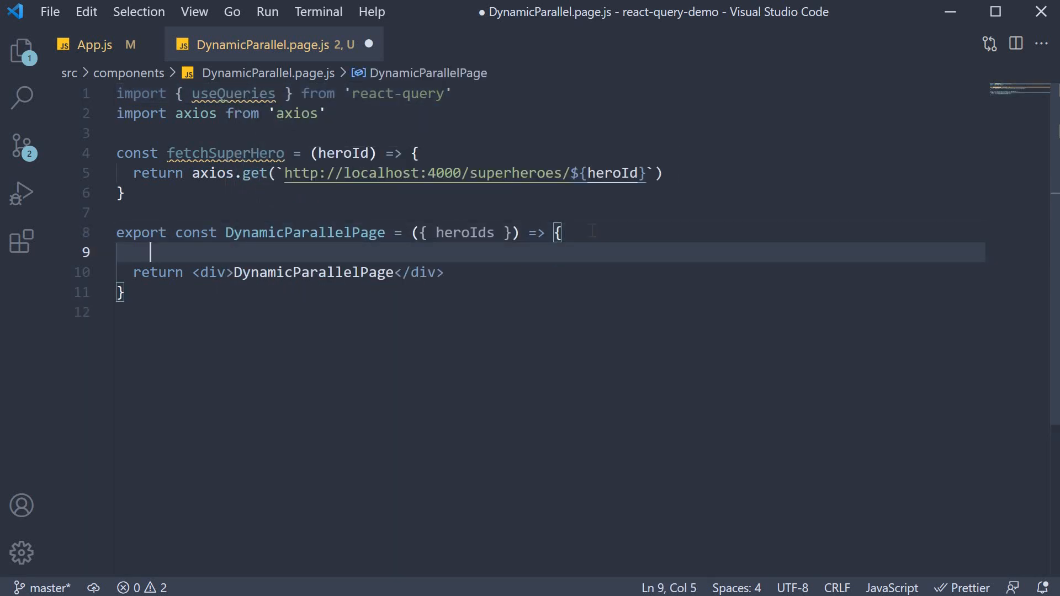
text(useQueries())
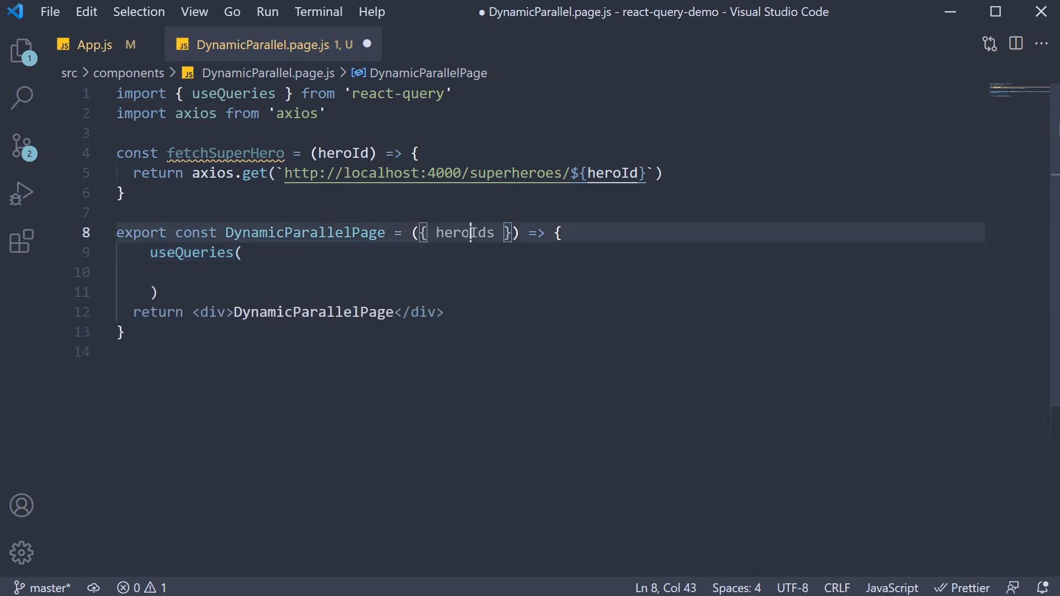
double_click(465, 232)
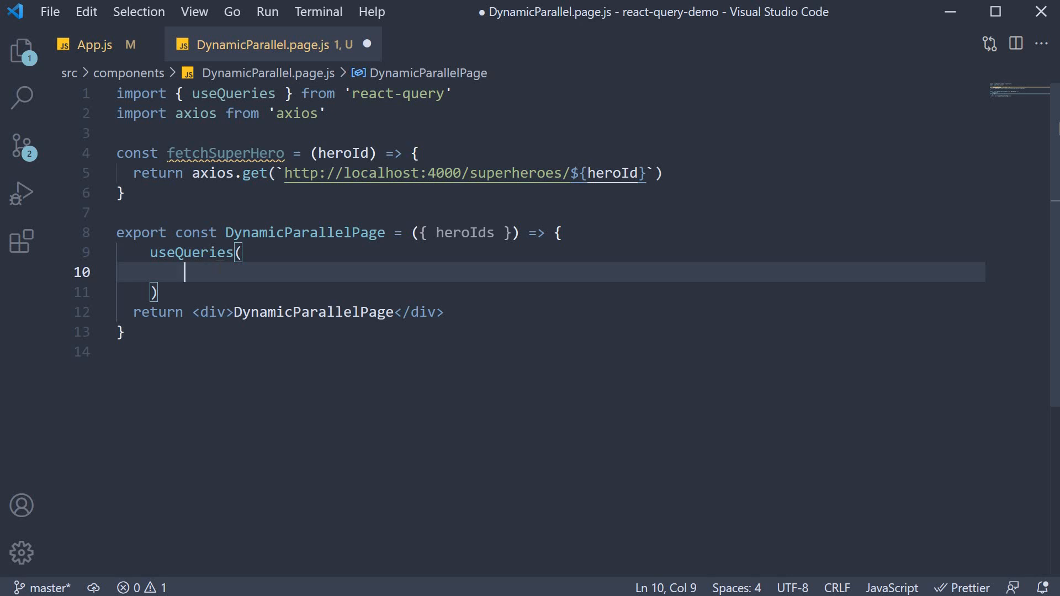
text(h)
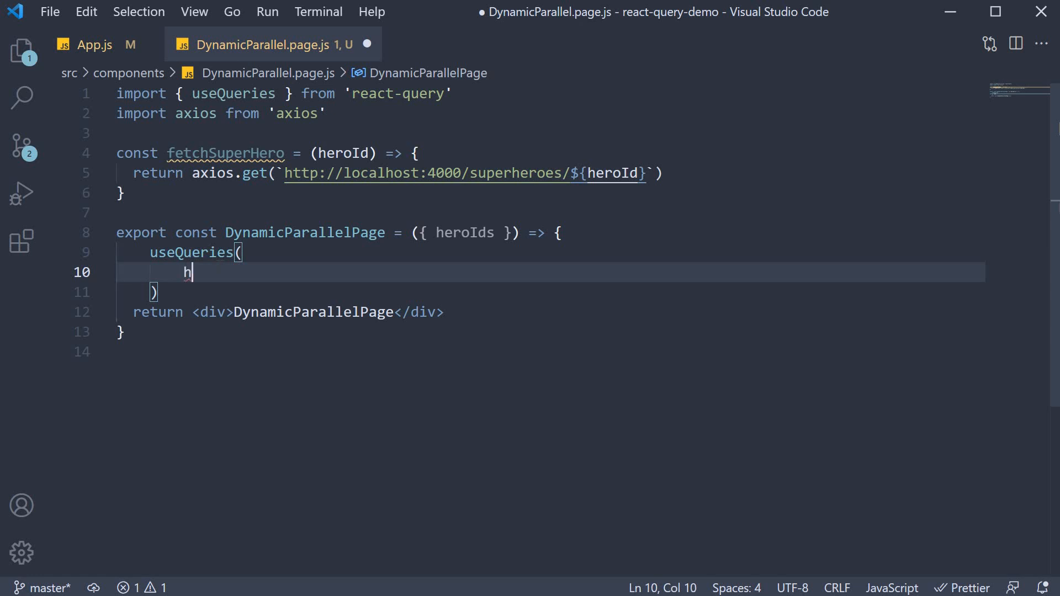
text(eroIds.ma)
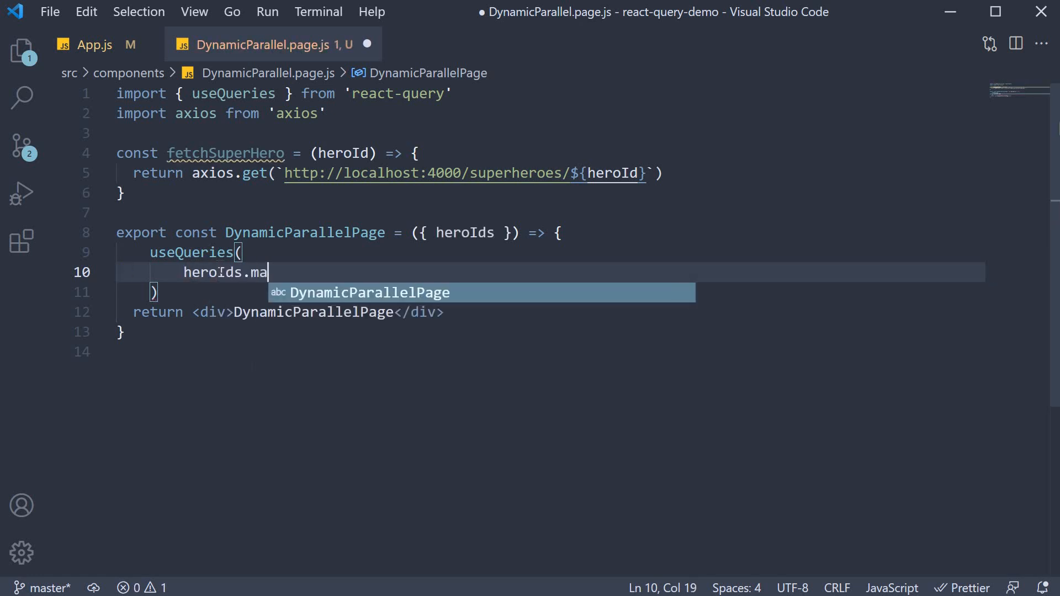
text(p())
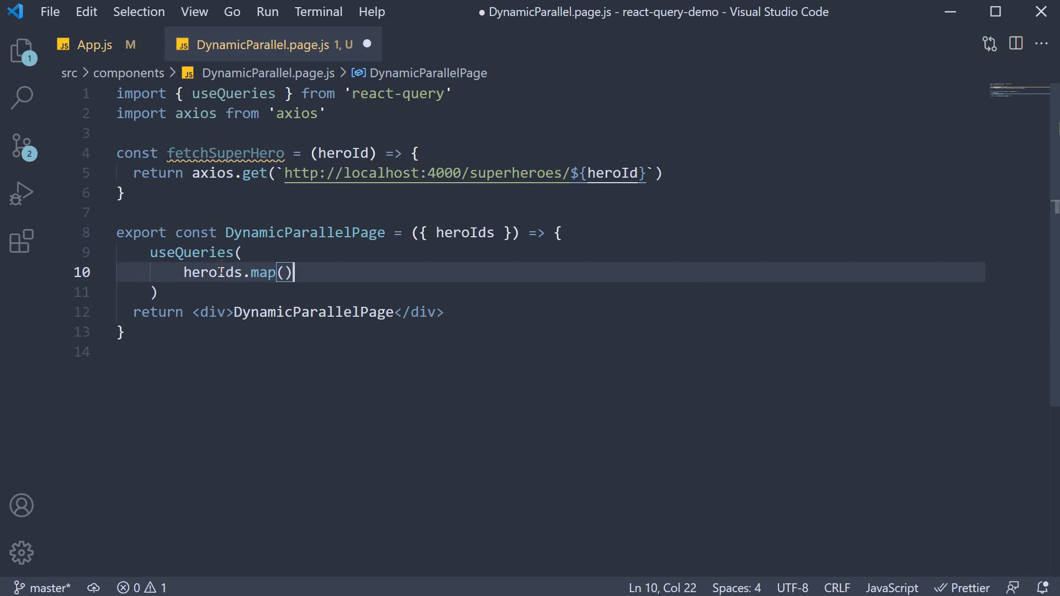
text(id => {)
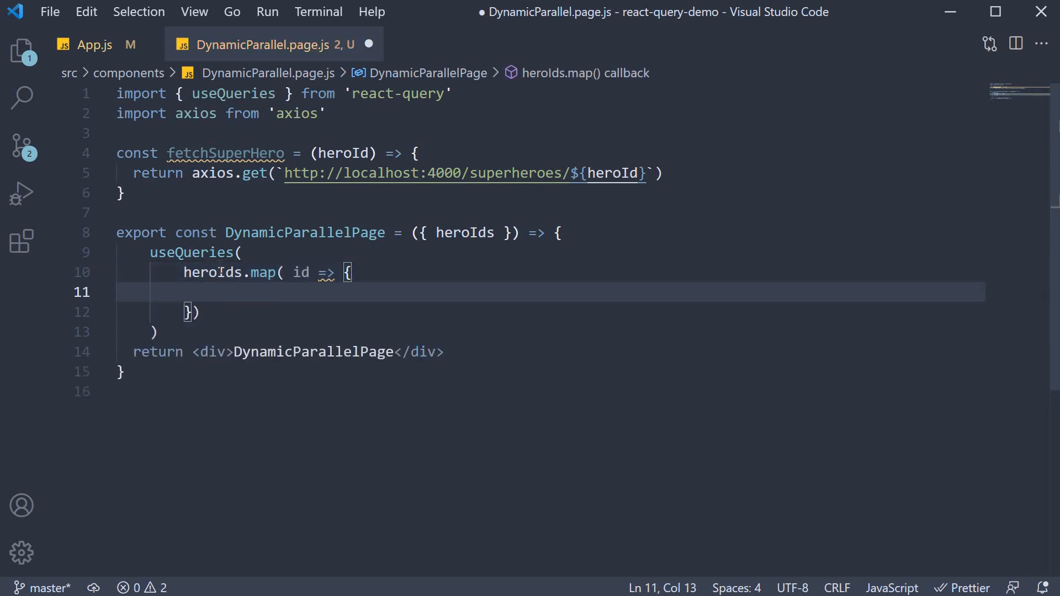
text(return {)
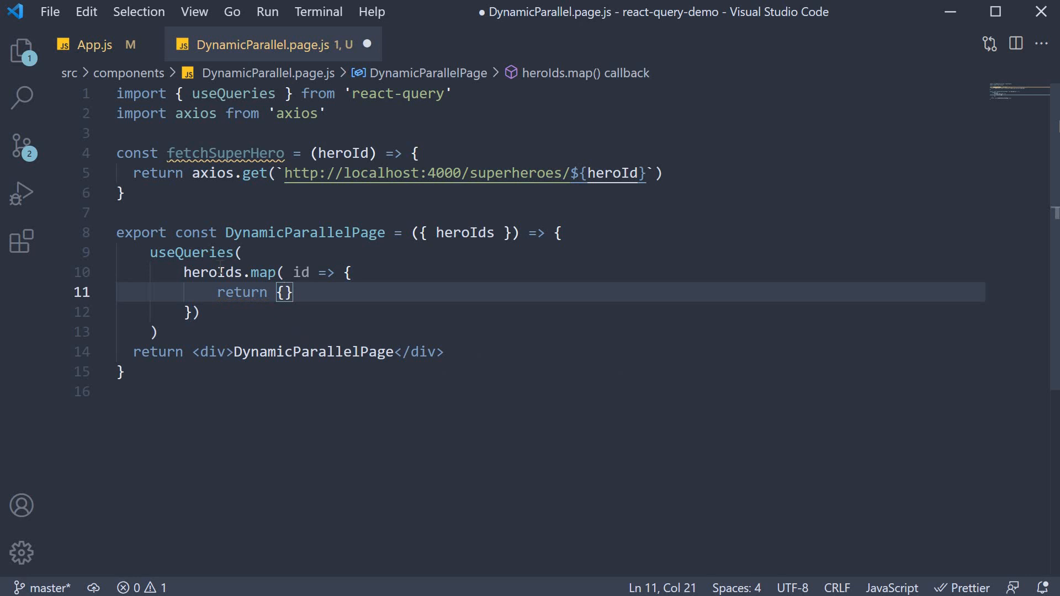
Give each object queryKey ['super-hero', id] and queryFn () => fetchSuperHero(id).
key(enter)
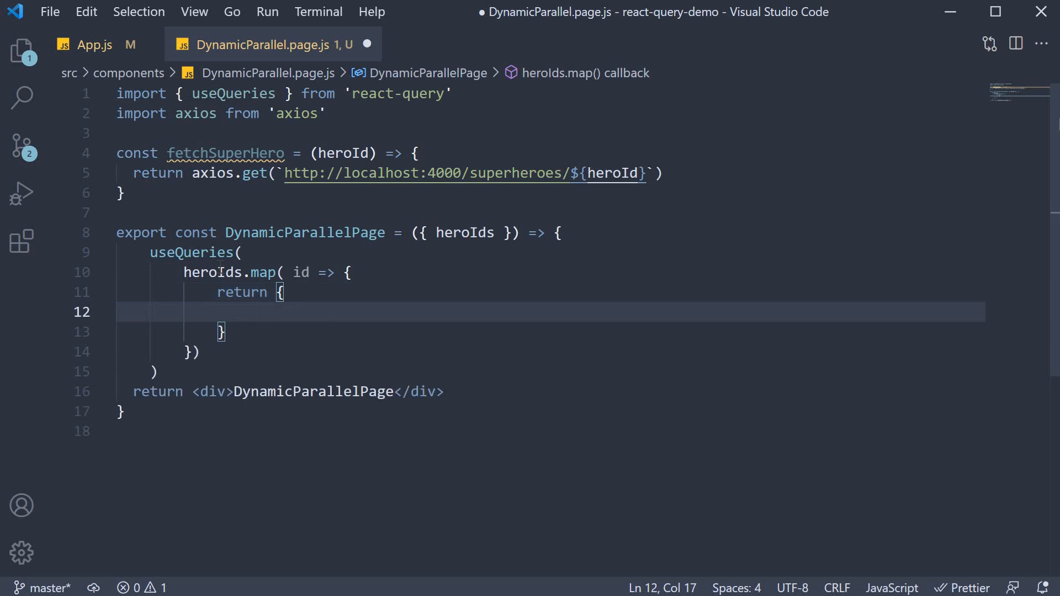
text(queryKey: [super-)
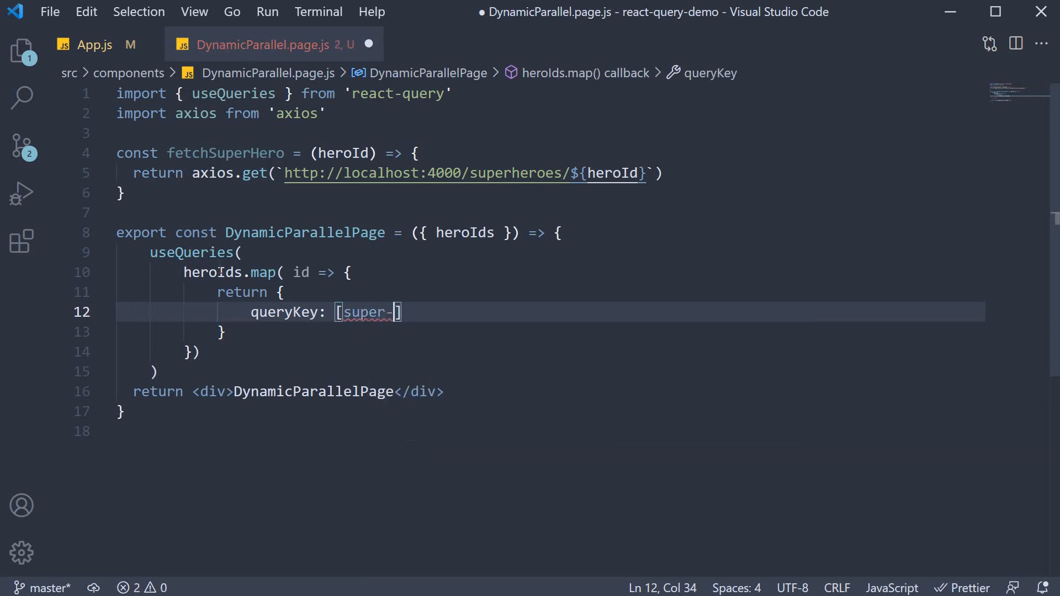
text(hero', id)
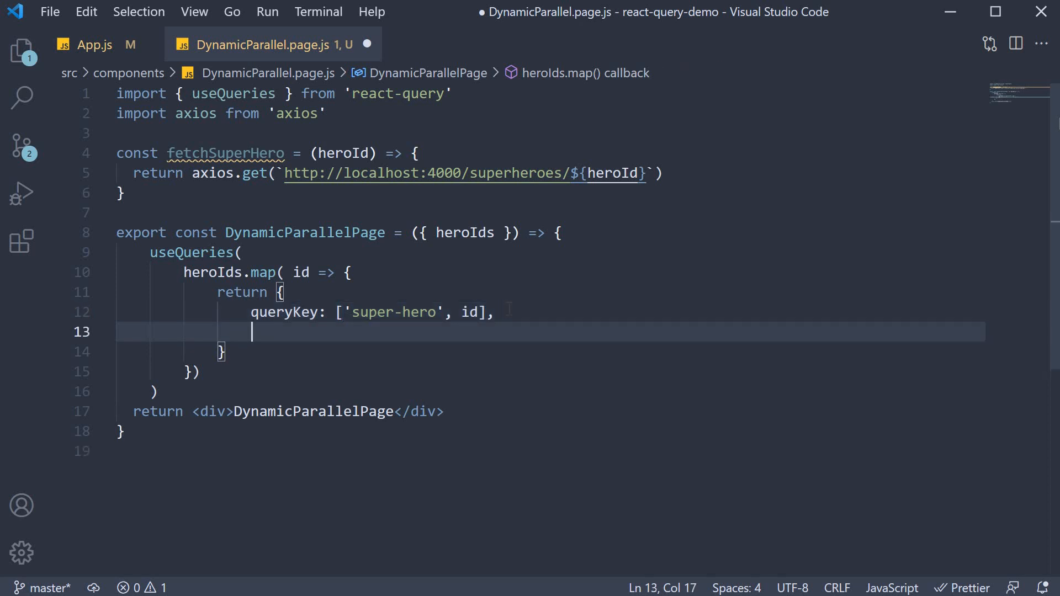
text(query)
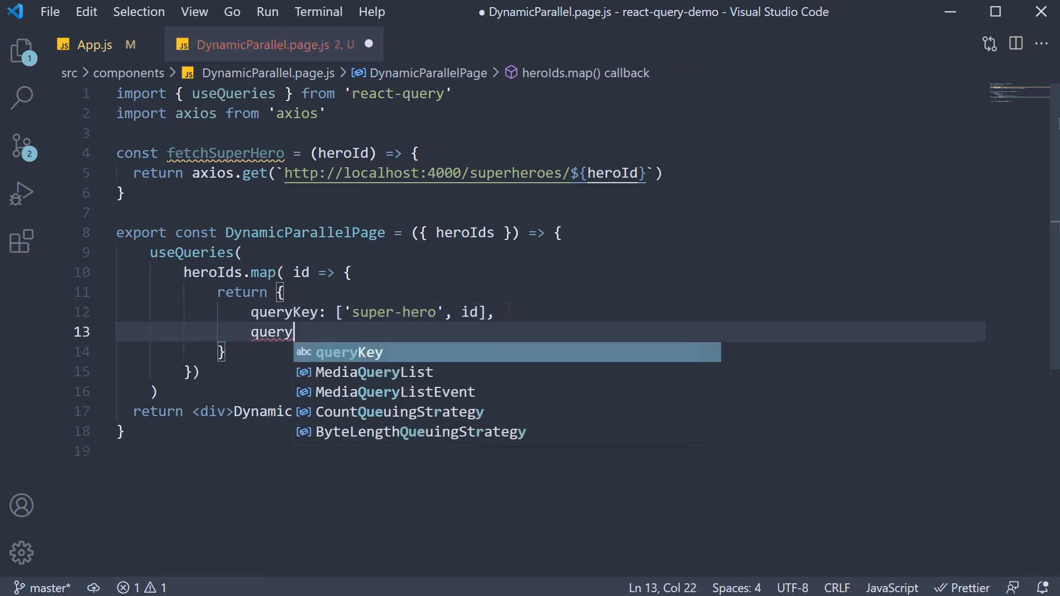
text(Fn:)
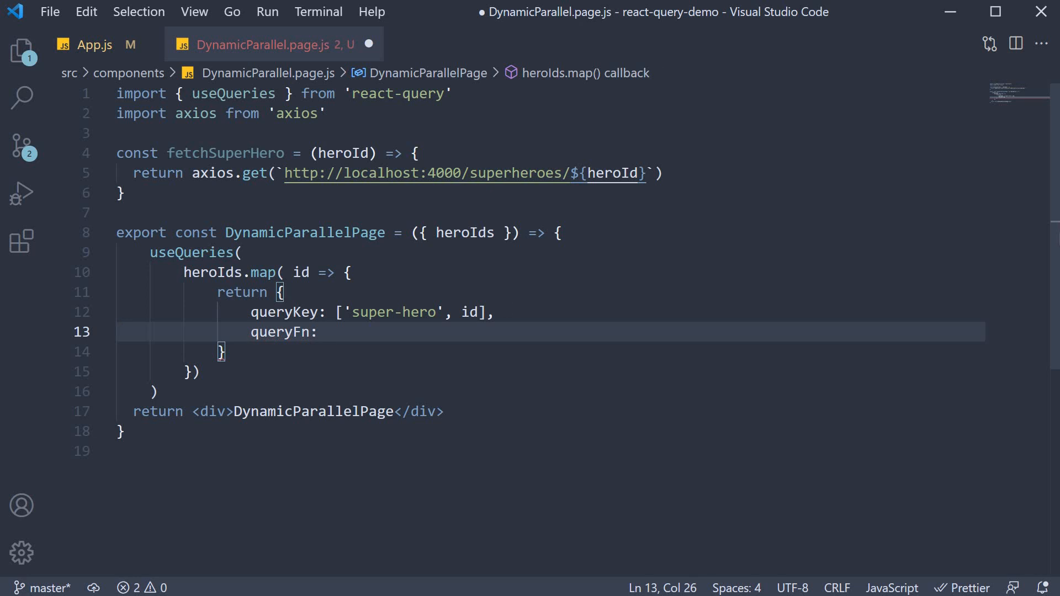
text(() =>)
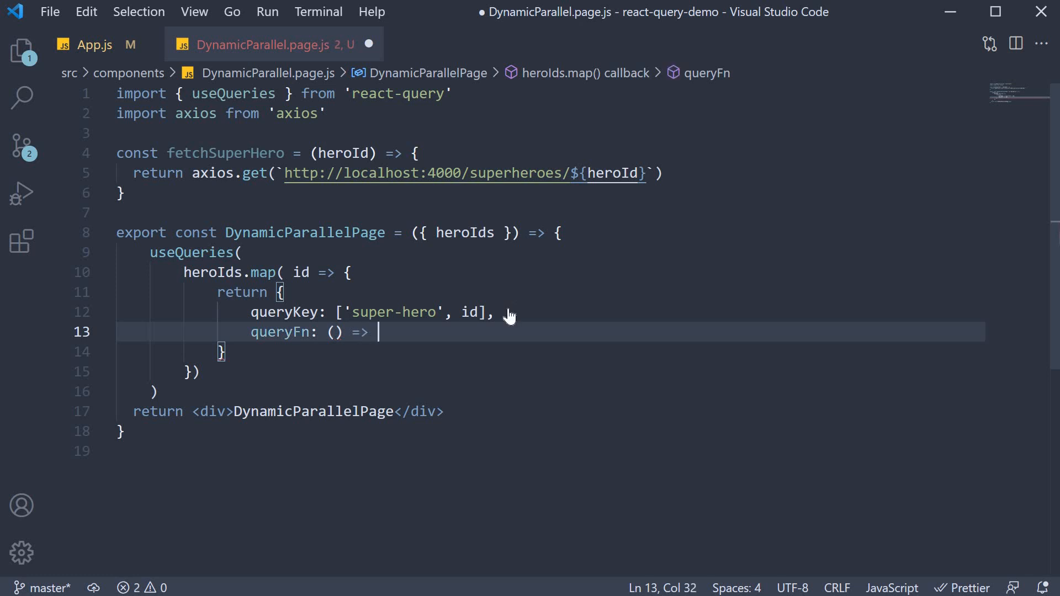
text(fetch)
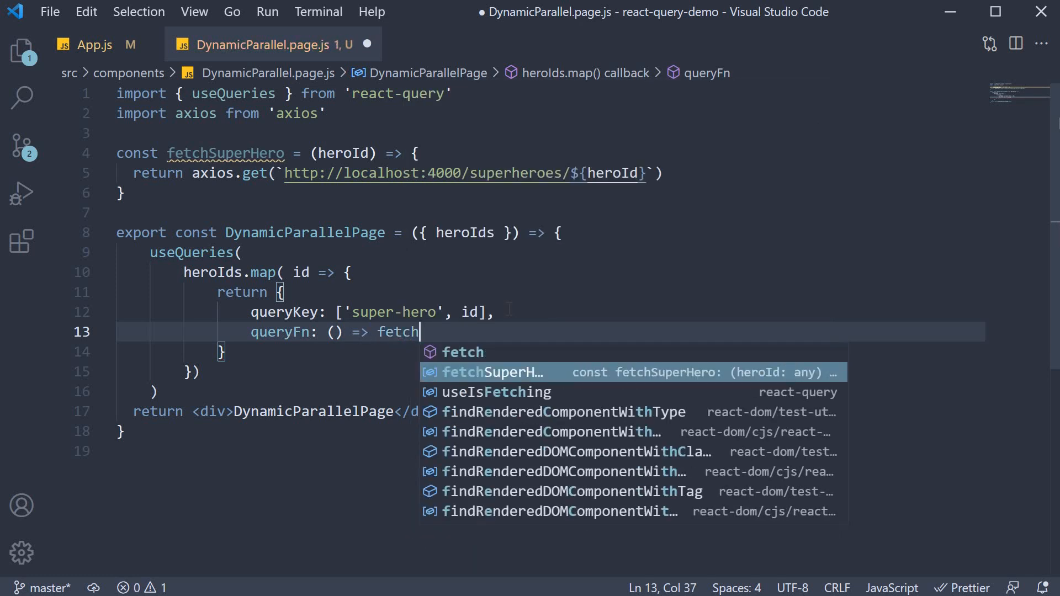
text(SuperHero(id),)
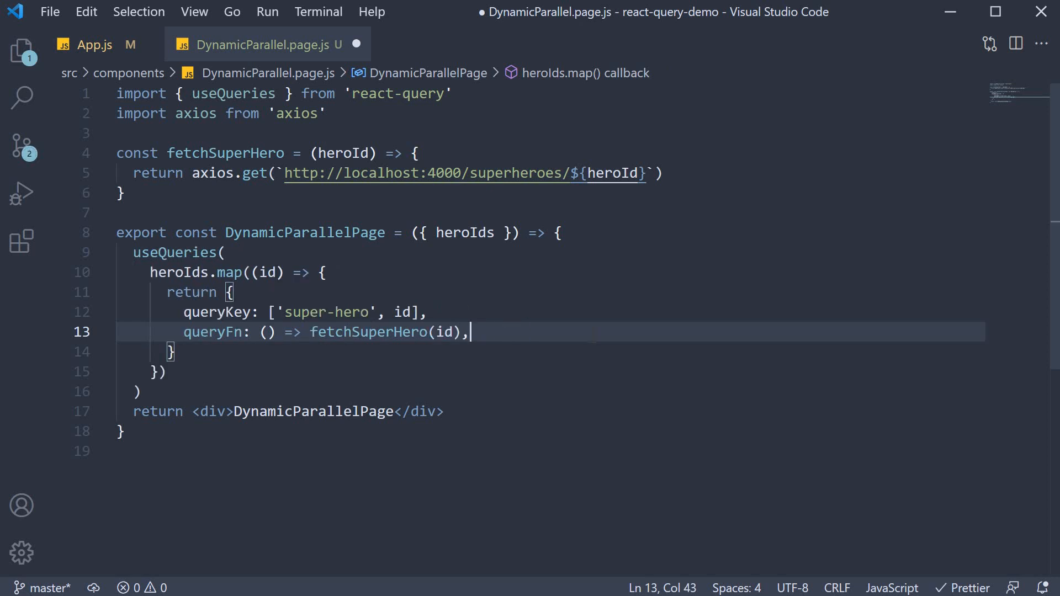
Assign the useQueries result to const queryResults and save the file.
key(ctrl+s)
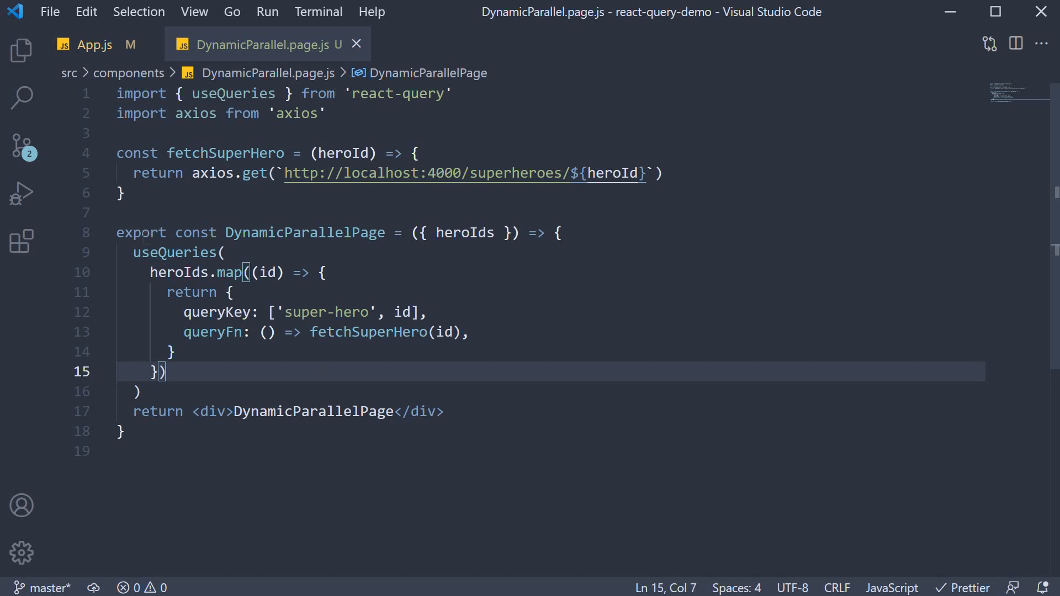
text(const q)
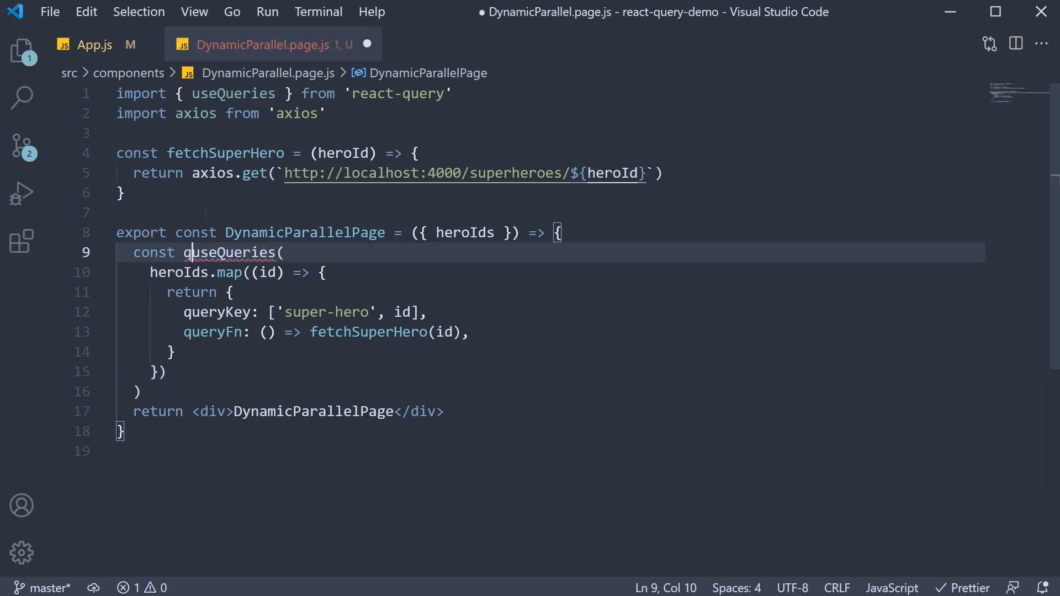
text(queryResults =)
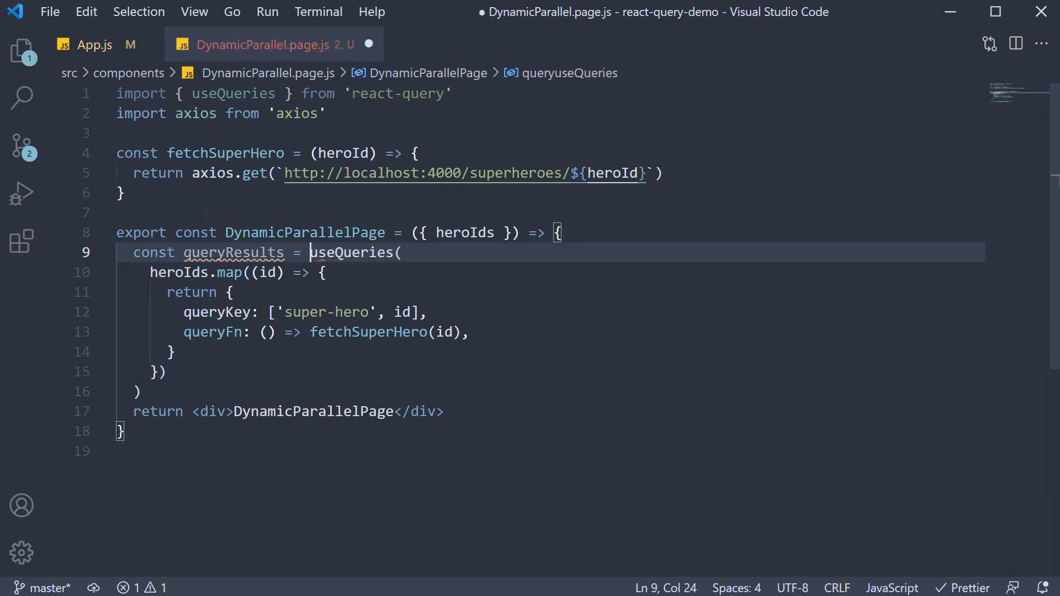
key(ctrl+s)
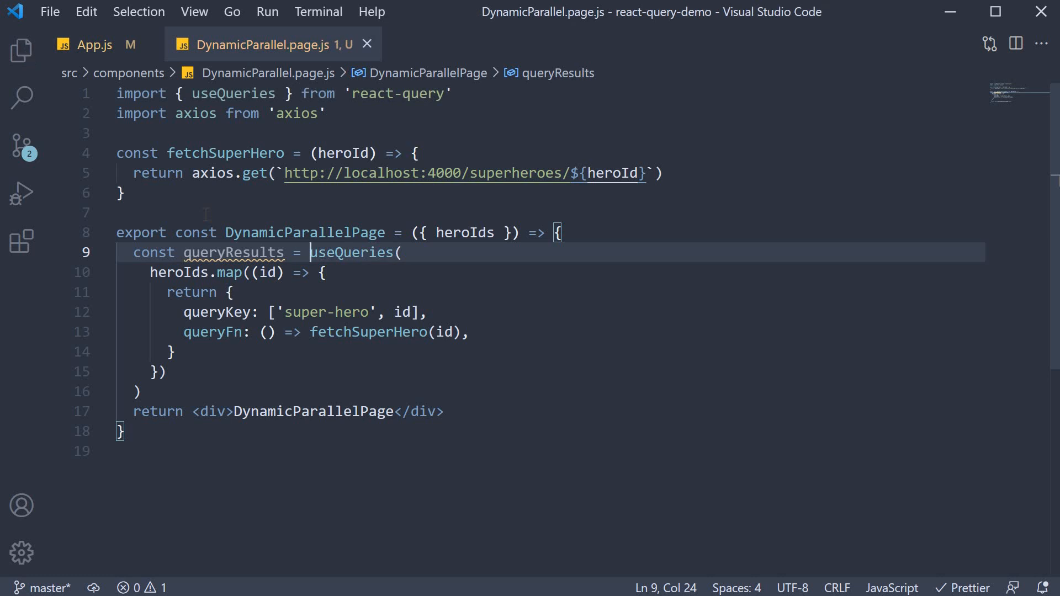
Add console.log({ queryResults }) below the useQueries call.
click(138, 392)
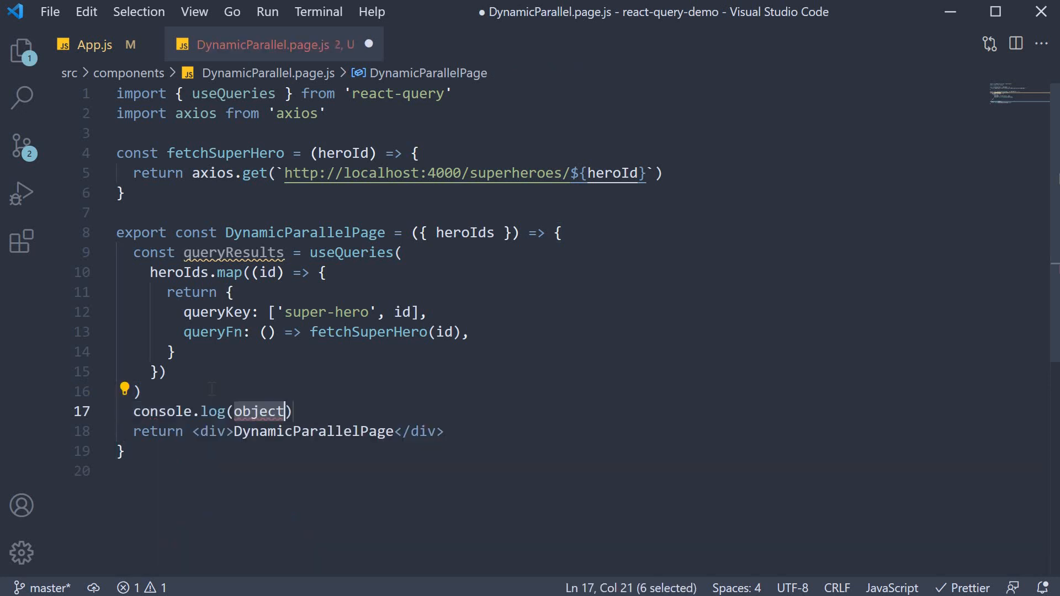
text({)
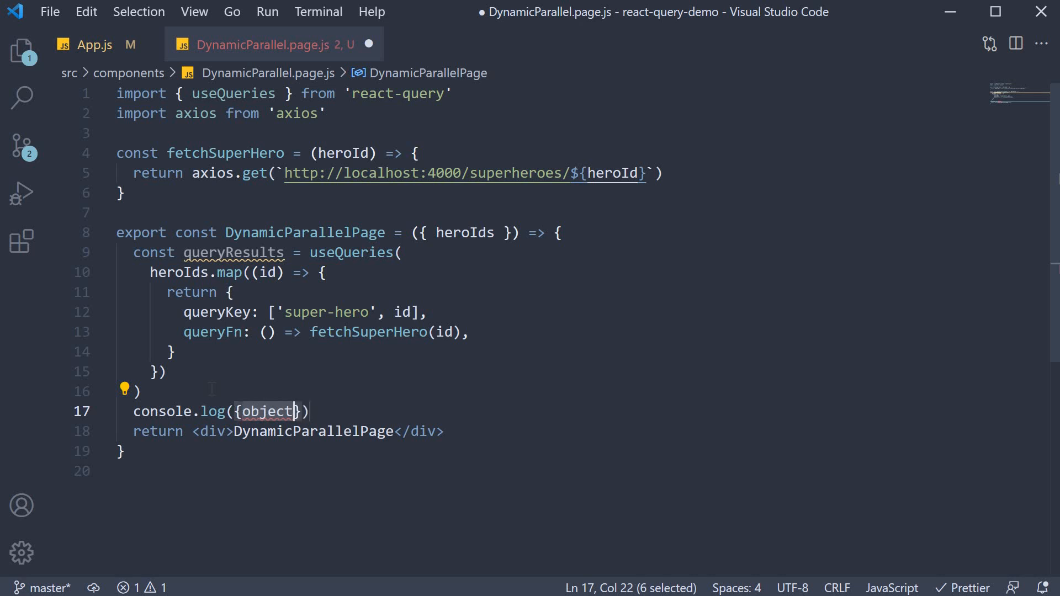
text(queryRe)
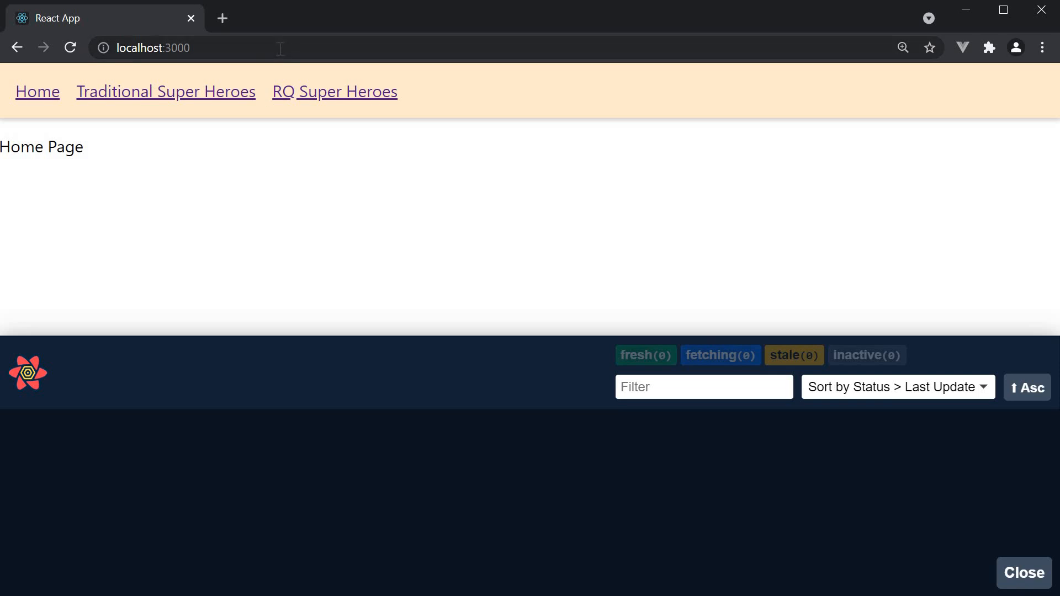
Go to localhost:3000/rq-dynamic-parallel in the browser.
click(169, 48)
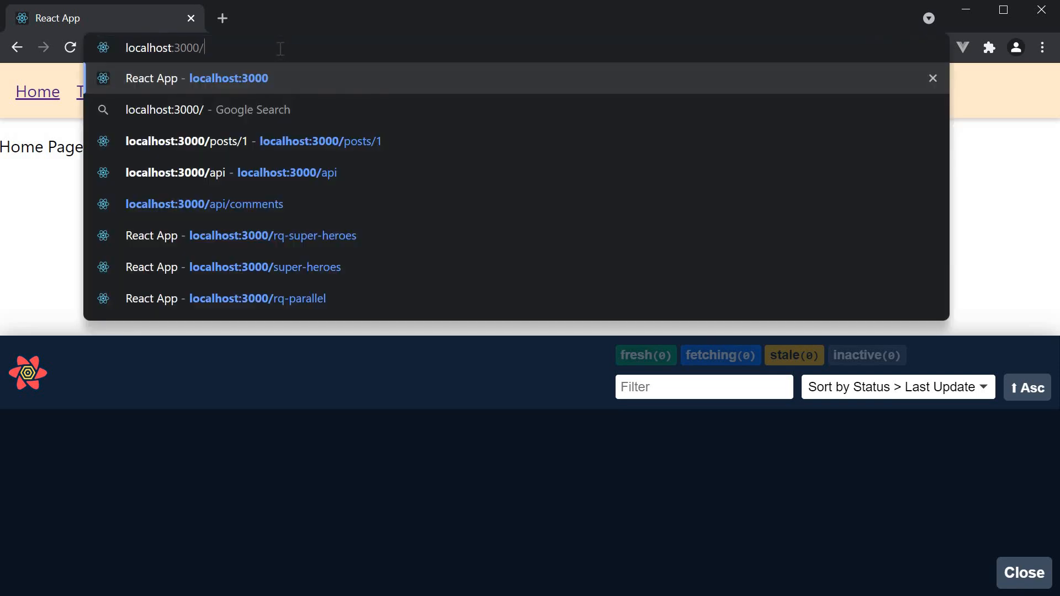
text(rq-dynami)
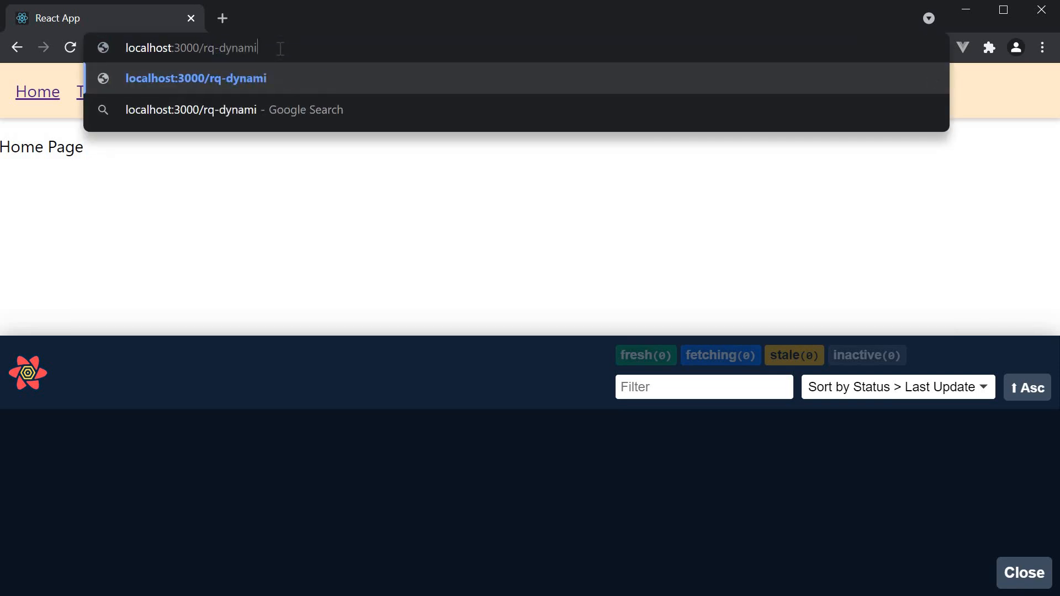
text(c-parallel)
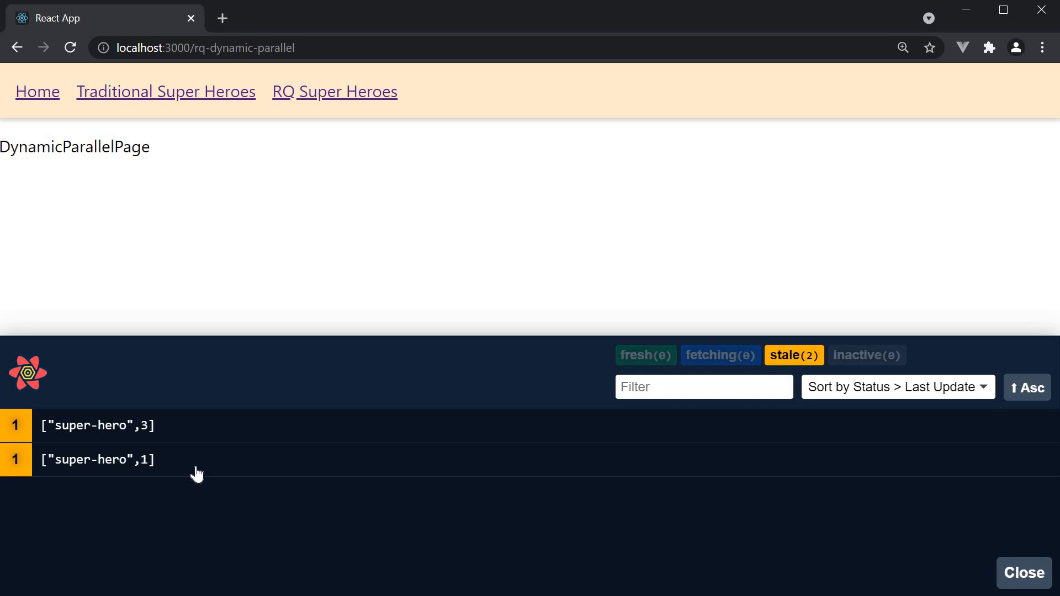
View the super-hero 1 query data in React Query Devtools, then right-click the page.
click(97, 460)
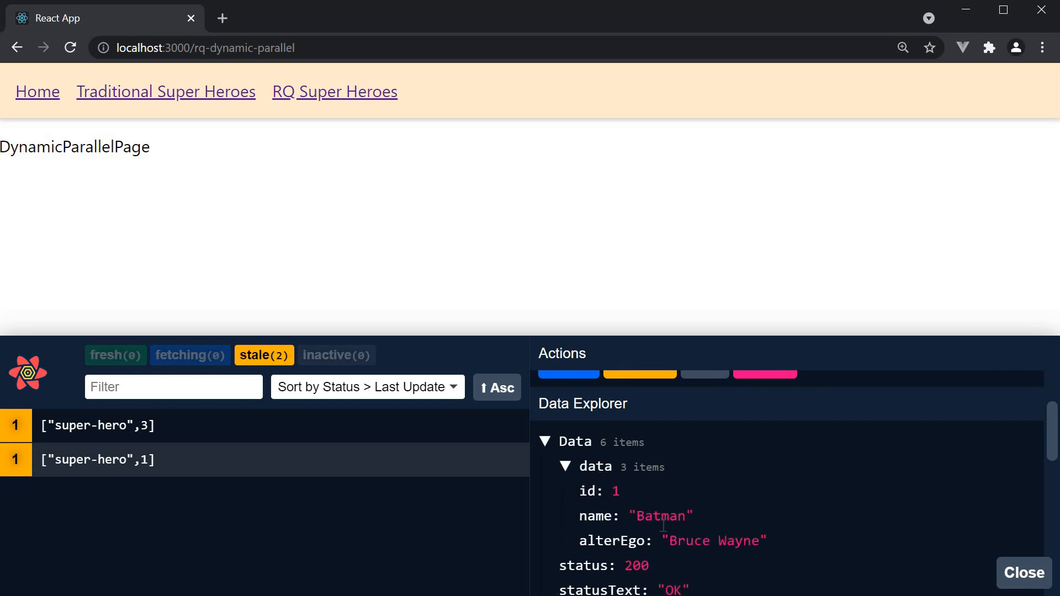
mouse_move(200, 454)
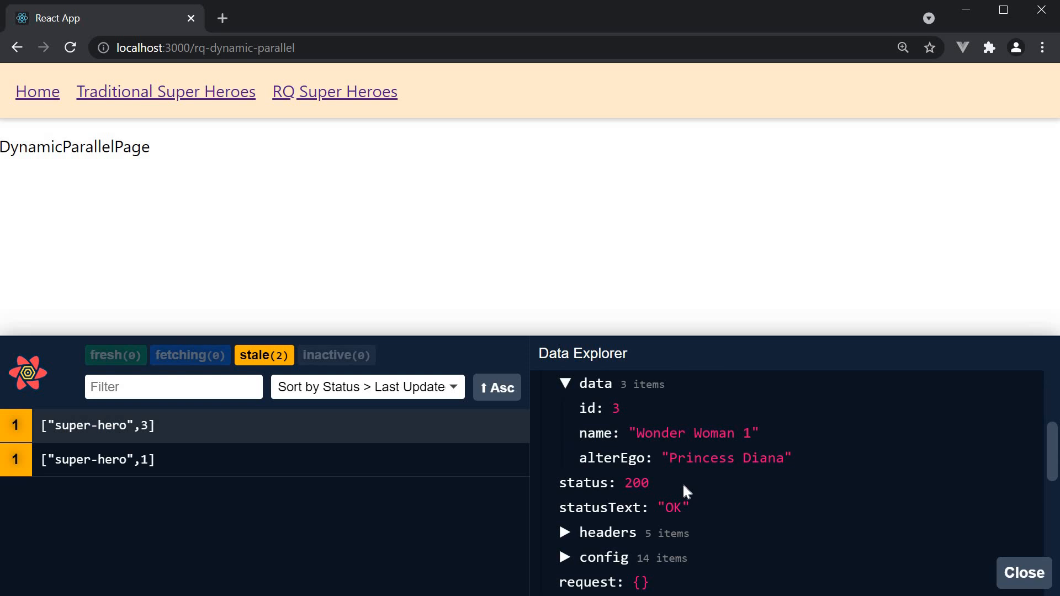
right_click(684, 491)
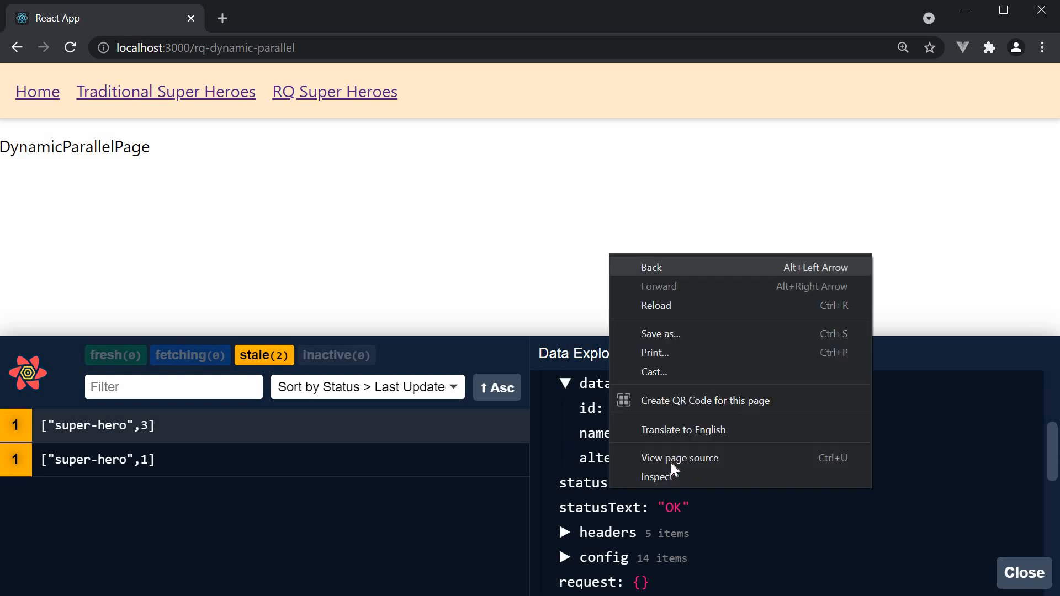
Open Chrome DevTools and view the logged queryResults in the Console.
click(658, 476)
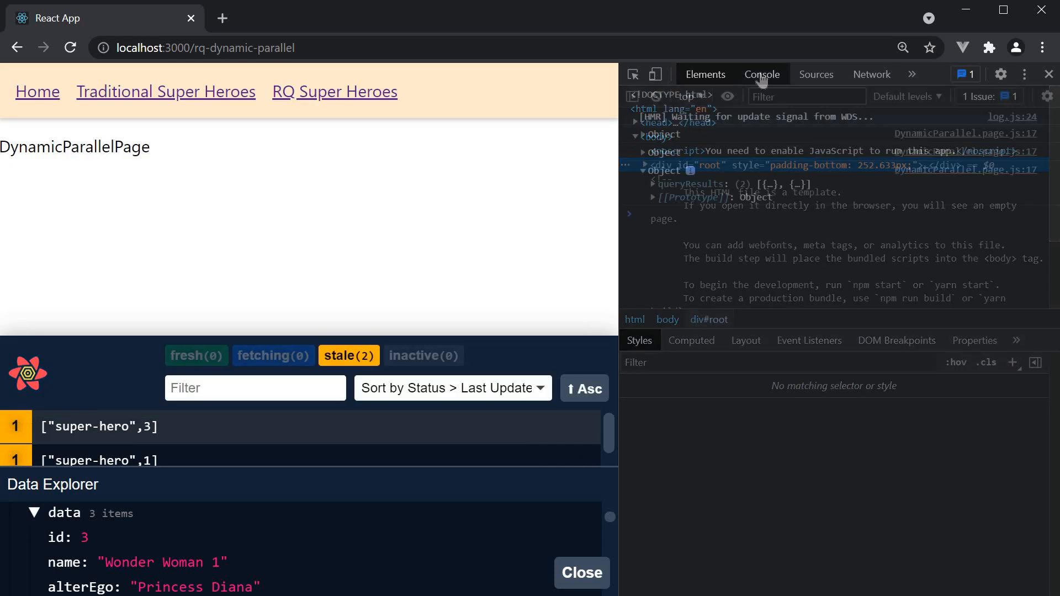
click(762, 74)
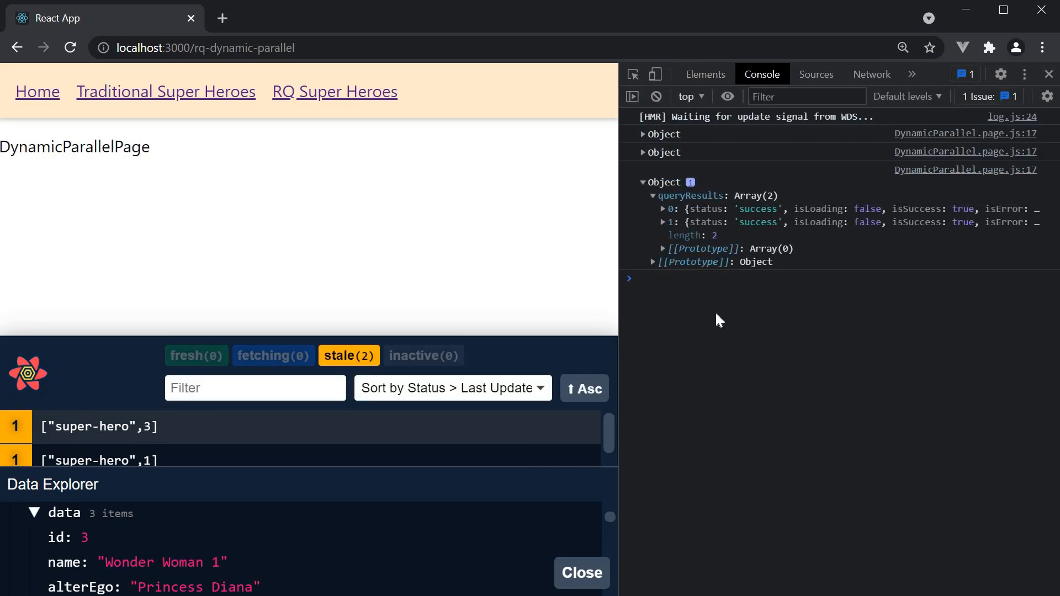
mouse_move(724, 216)
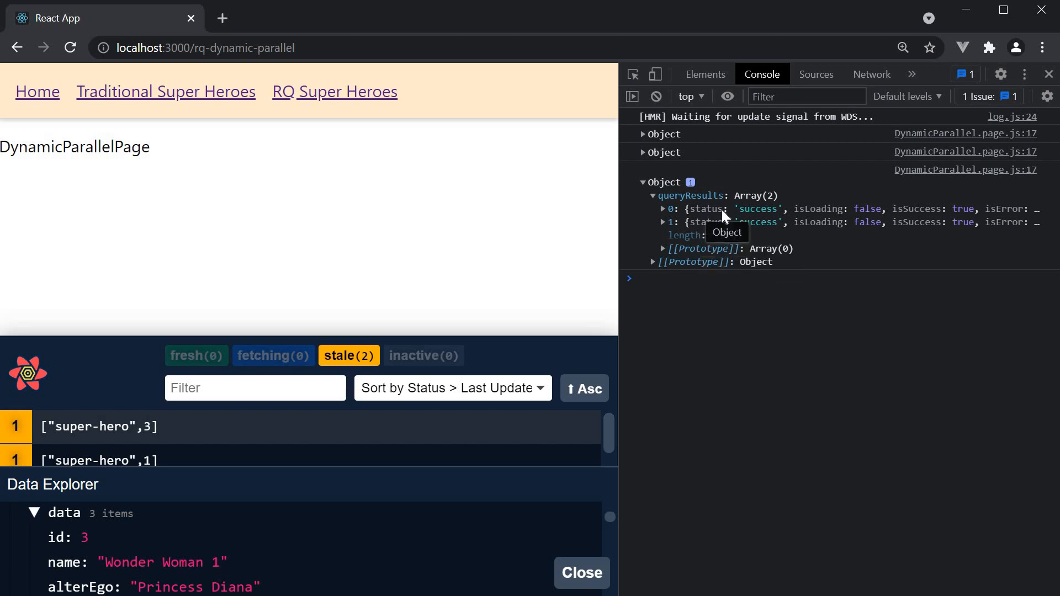